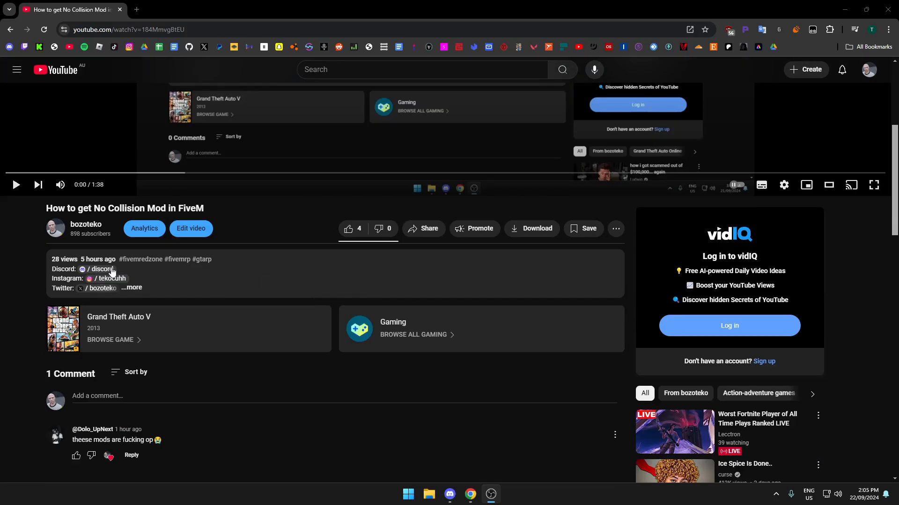
Step: Go to the uploader's bozoteko channel page and follow its Discord invite
click(86, 223)
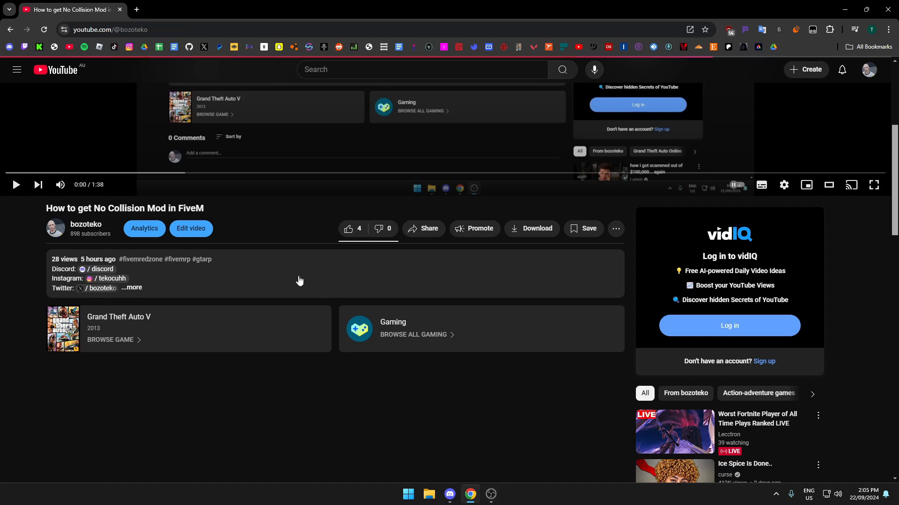
click(86, 224)
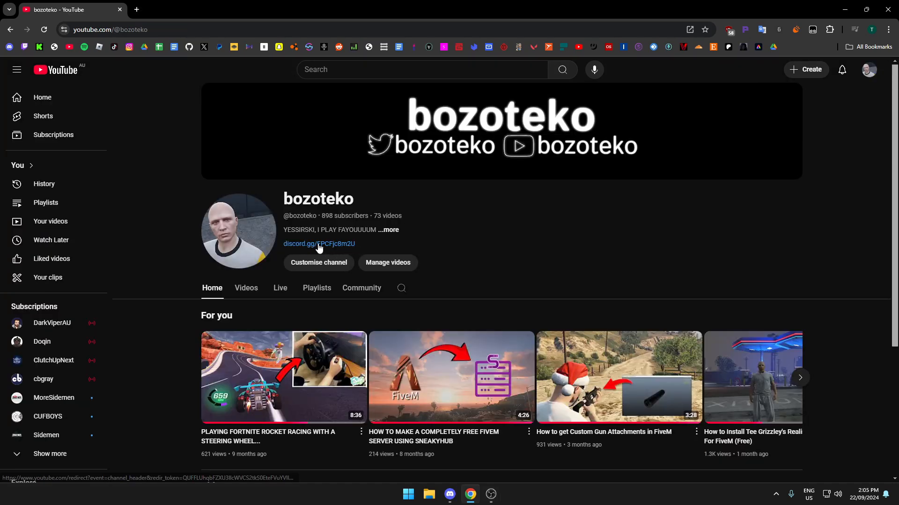
Step: View the #sub-proof channel in the Shenanigans - FiveM Discord server
click(449, 494)
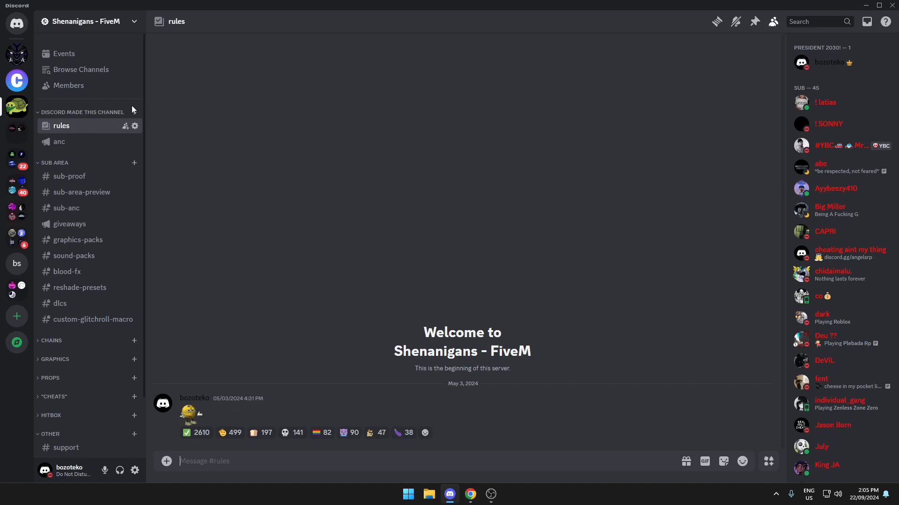
click(68, 176)
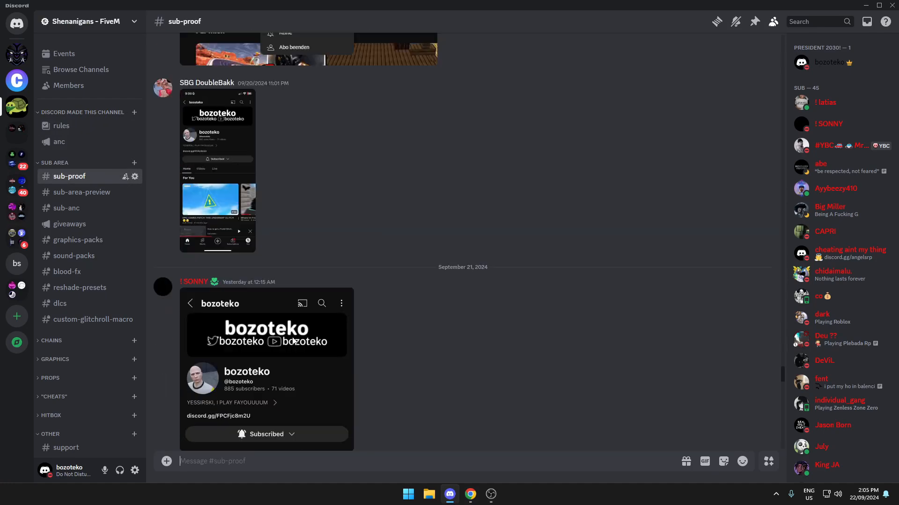
click(266, 335)
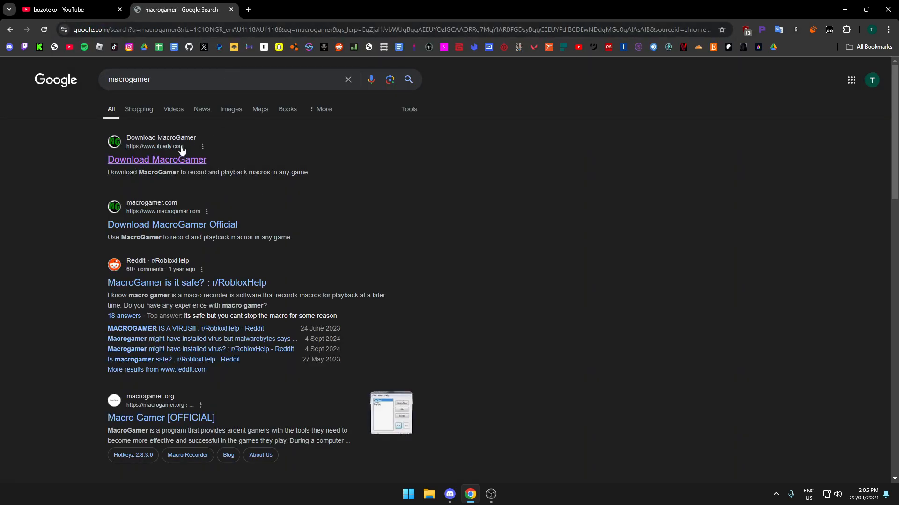
Step: Follow the first 'Download MacroGamer' search result
click(157, 159)
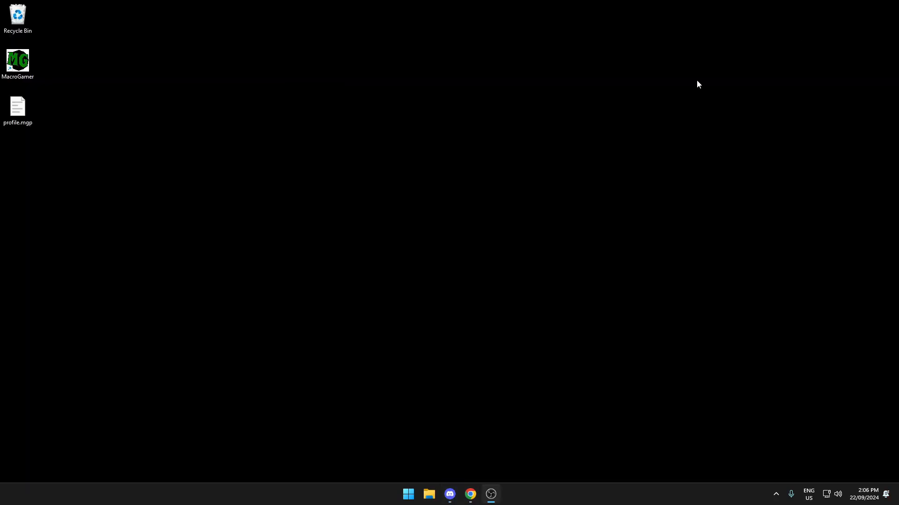
Step: Launch MacroGamer and delete the default Welcome macro
double_click(18, 62)
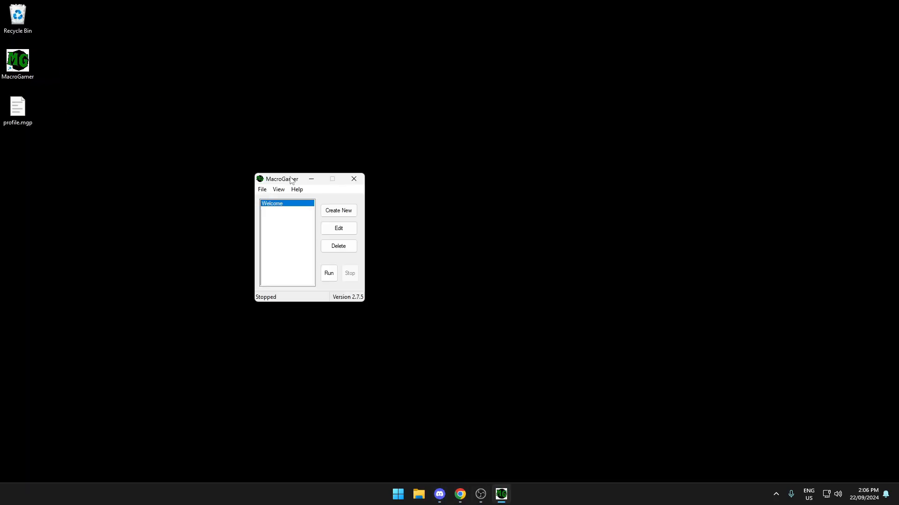
click(337, 246)
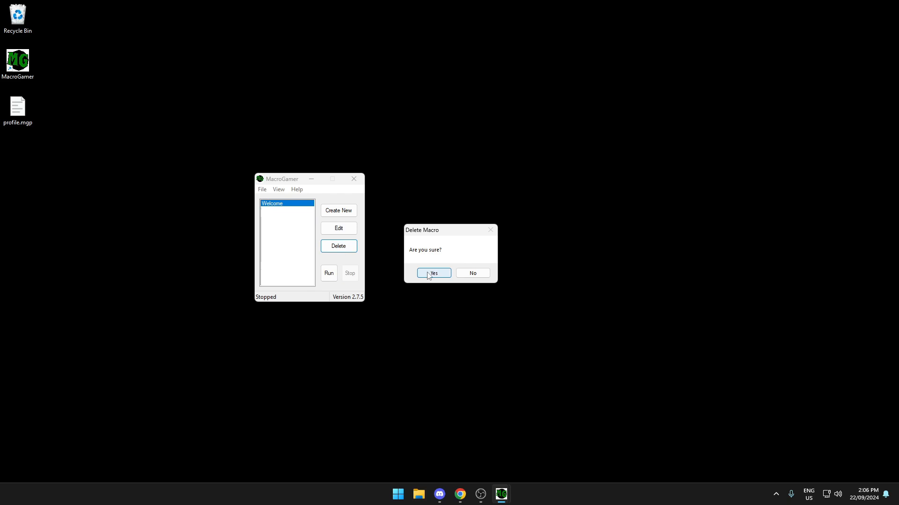
click(433, 273)
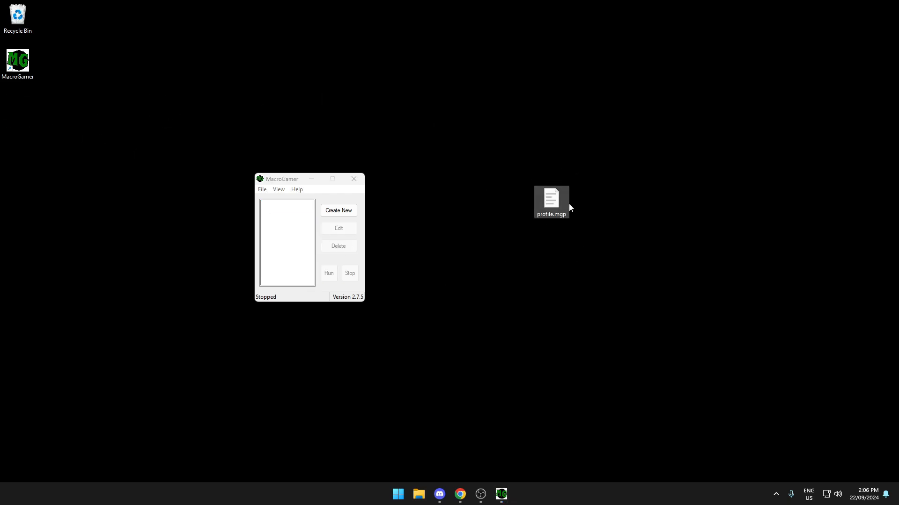
Step: Load the Glitchroll macro from profile.mgp and bring it into the editor
click(263, 189)
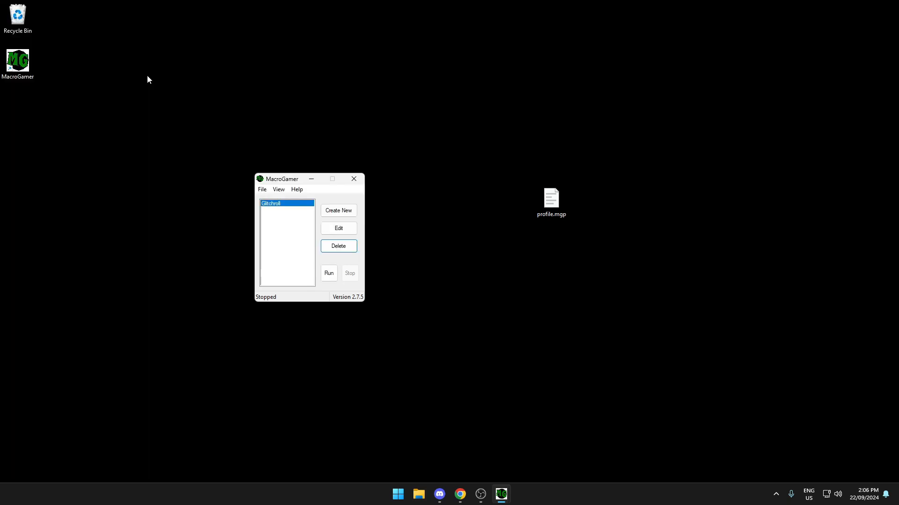
mouse_move(298, 246)
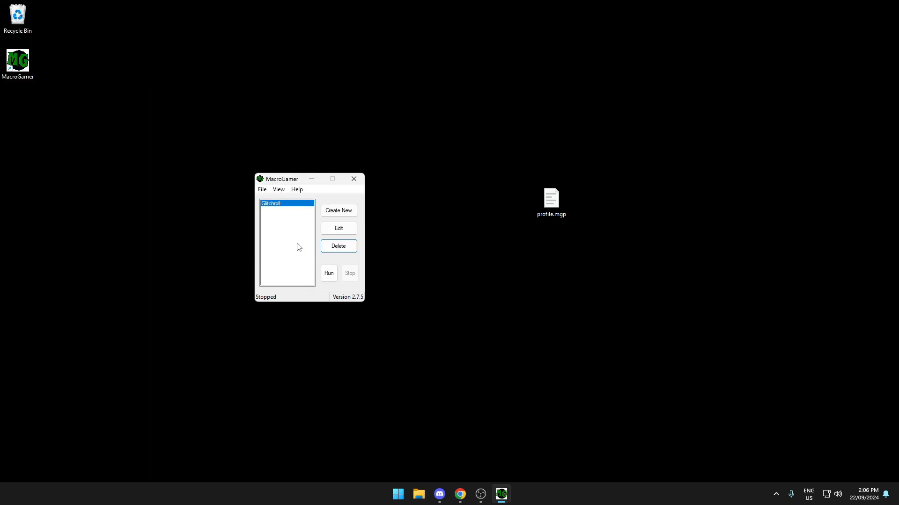
click(338, 228)
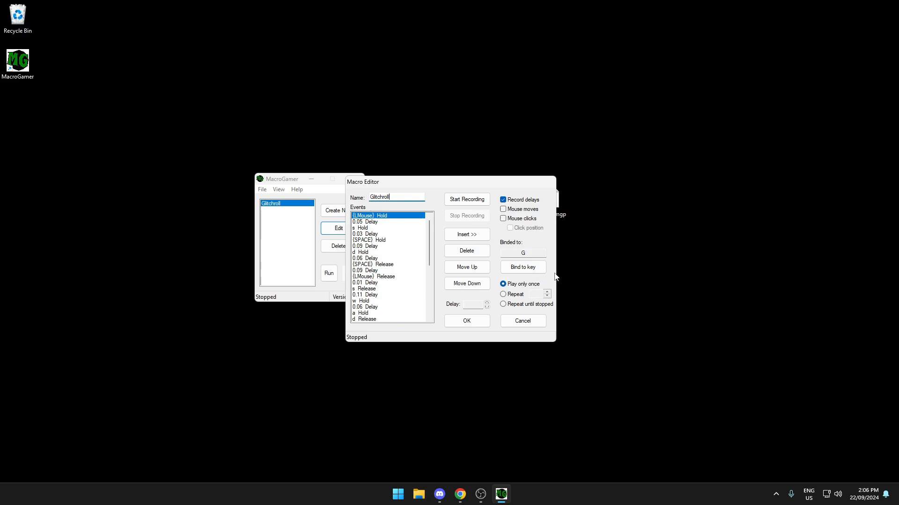
Step: Rebind the Glitchroll macro's hotkey from G to M and save it
click(521, 266)
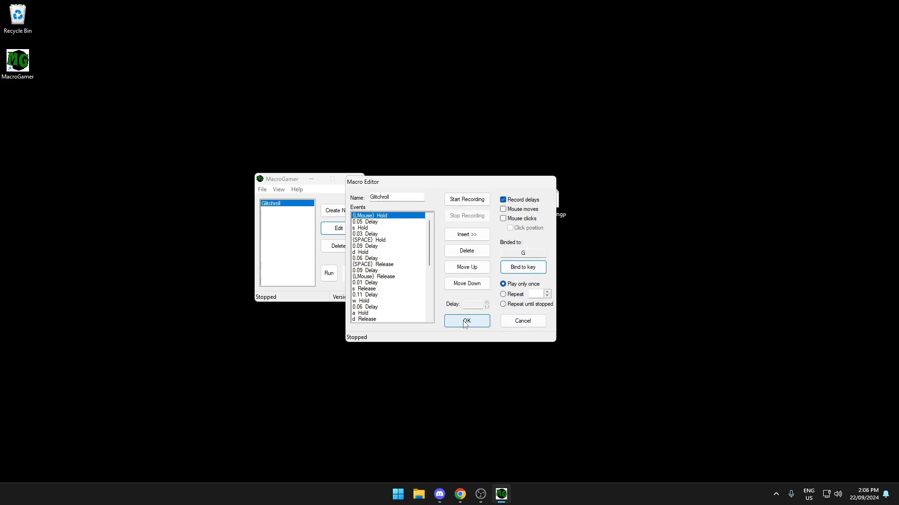
click(521, 267)
text(M)
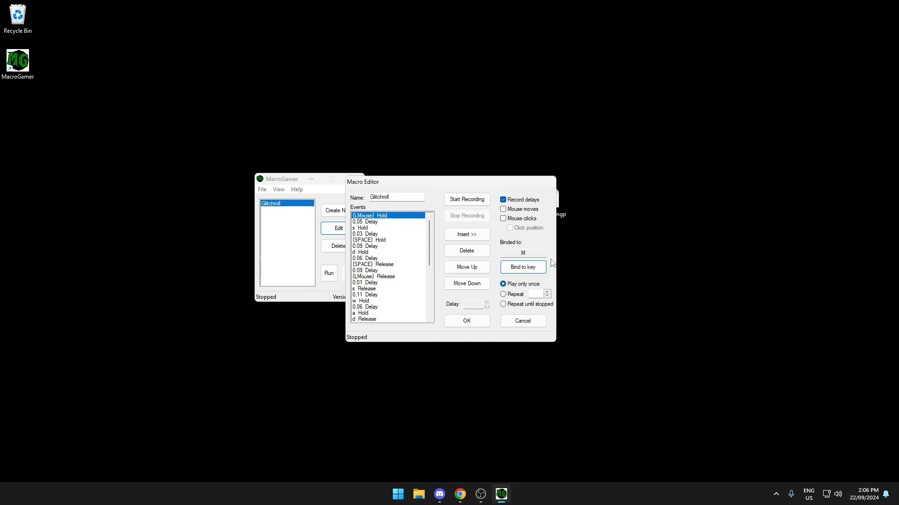
click(521, 267)
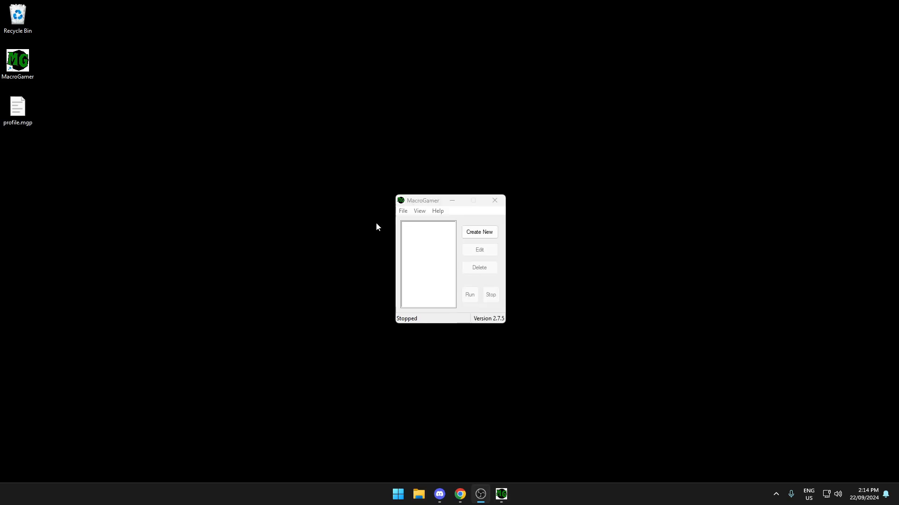
mouse_move(413, 223)
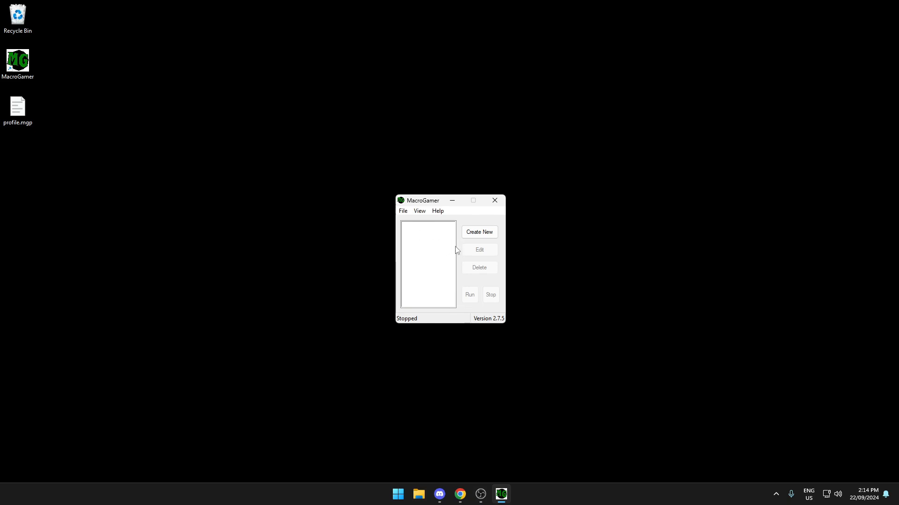
Step: Show the View menu with its Settings and Binded keys options
click(419, 211)
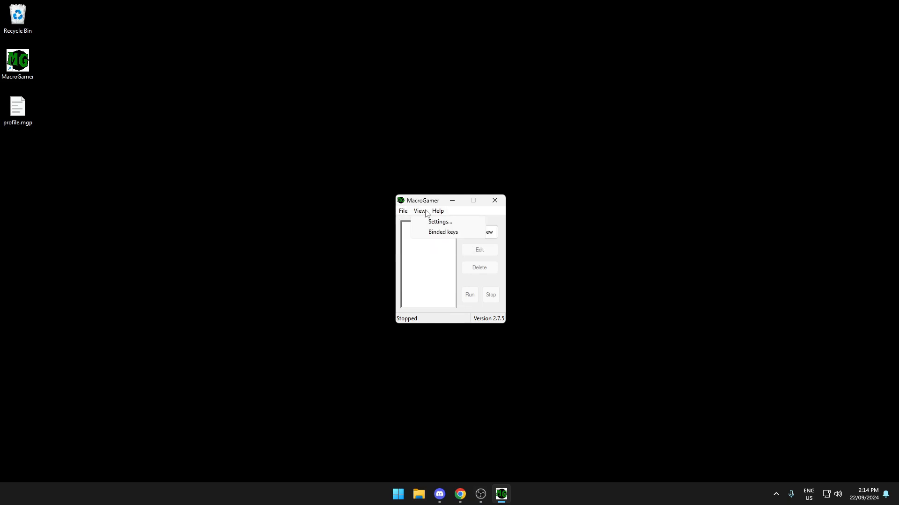
click(439, 222)
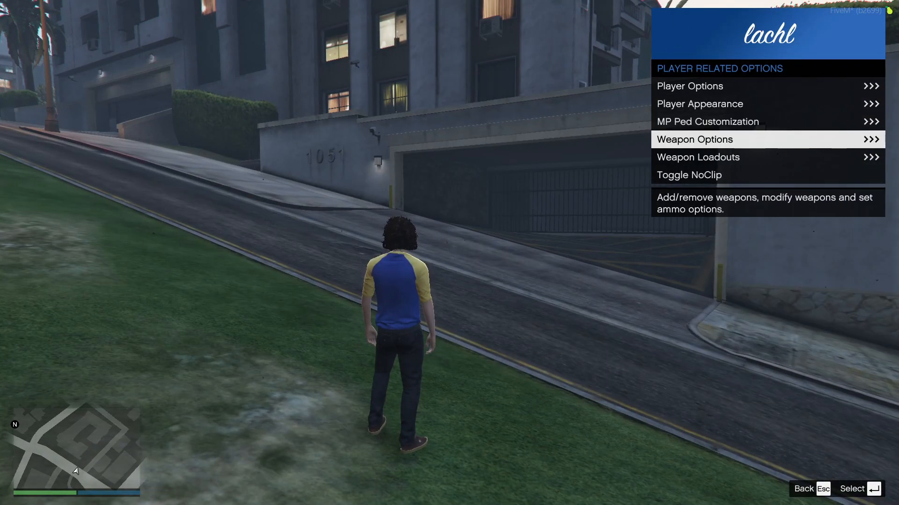
Step: Dismiss the lachl menu and fire the glitch roll macro while running down the street
key(alt+tab)
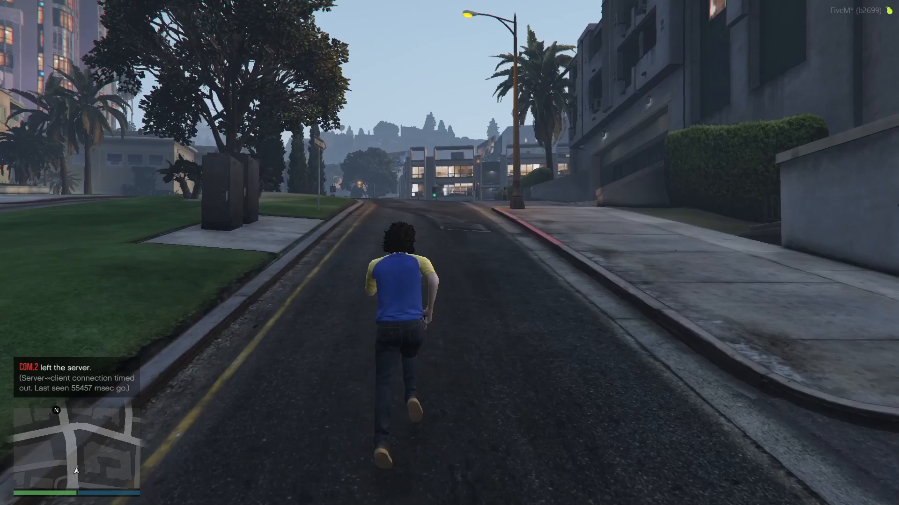
key(w)
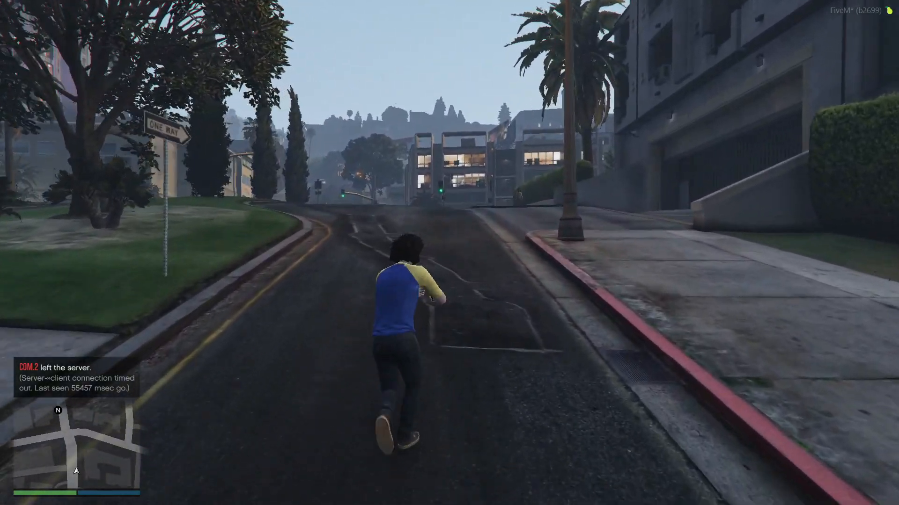